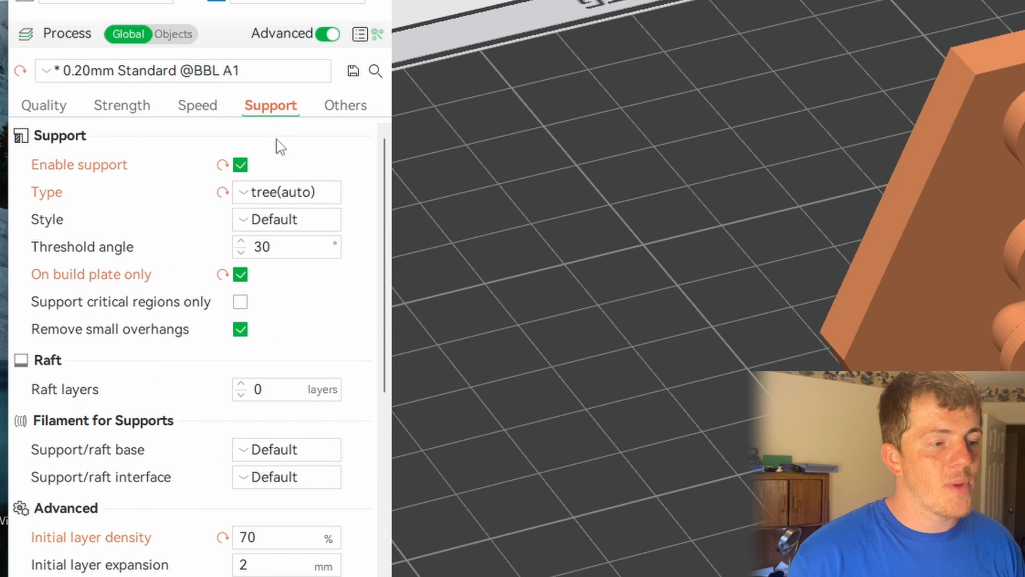
Step: Toggle the advanced support settings and scroll through them to review
left_click(327, 33)
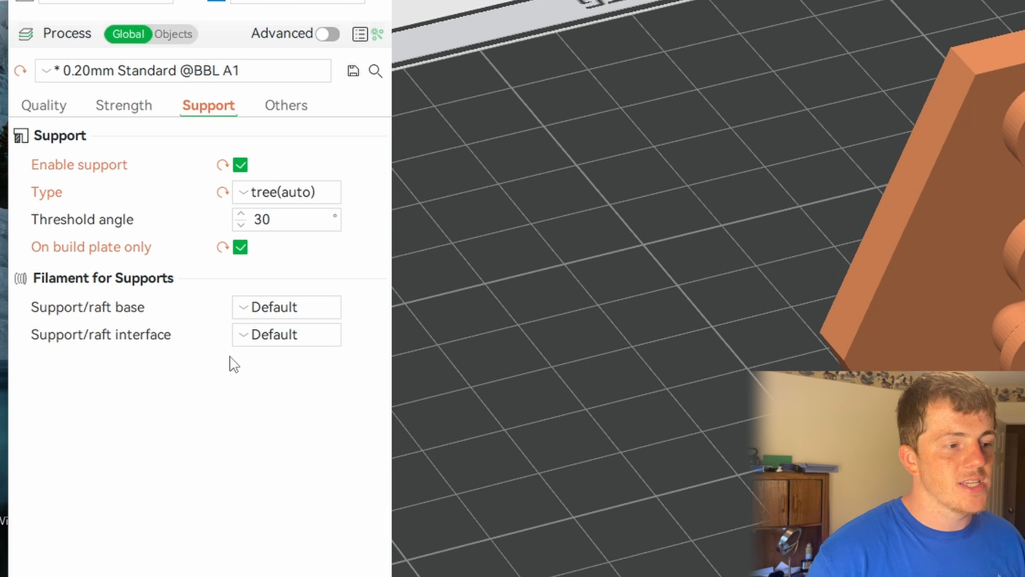
left_click(329, 34)
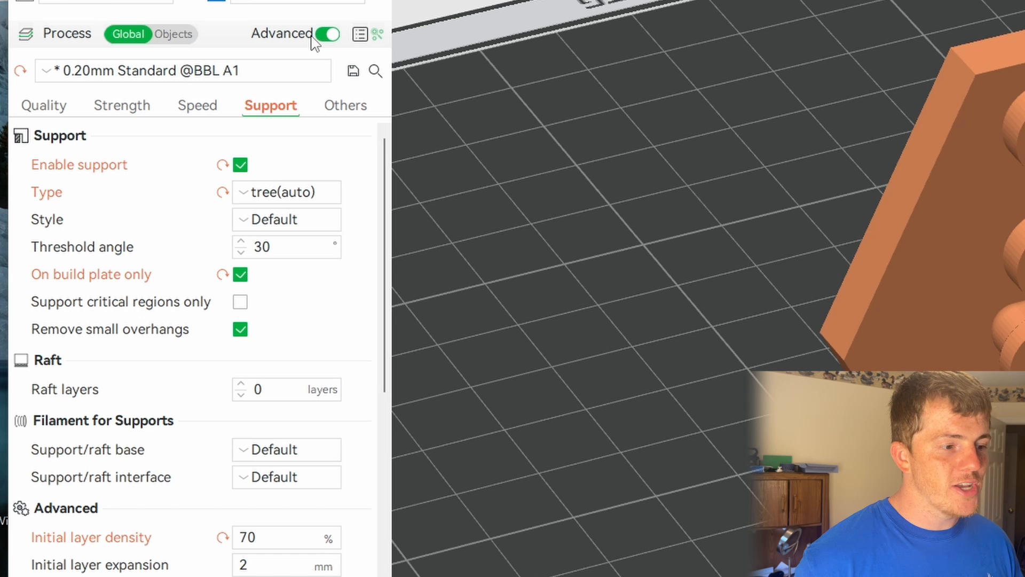
mouse_move(328, 107)
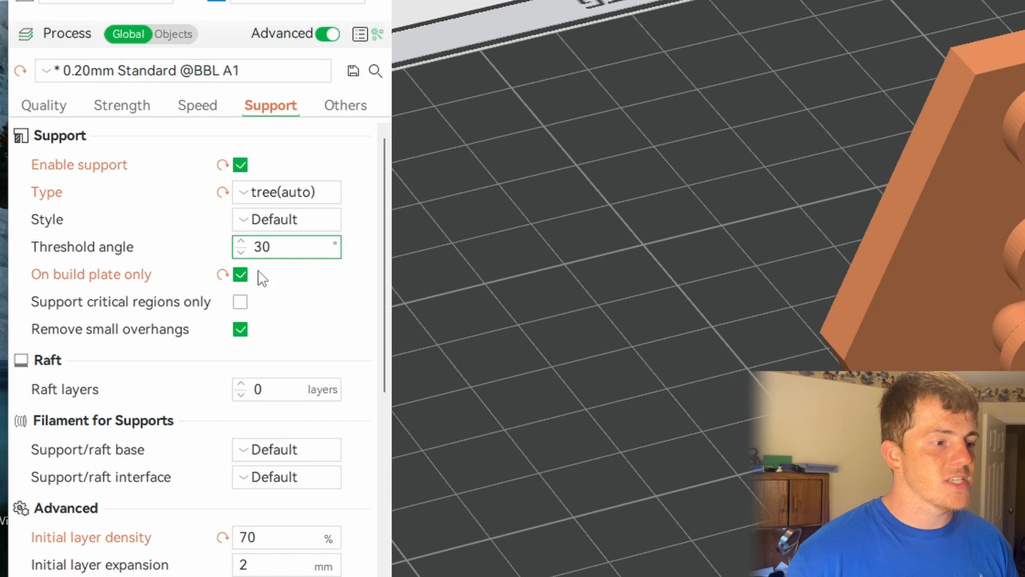
mouse_move(257, 285)
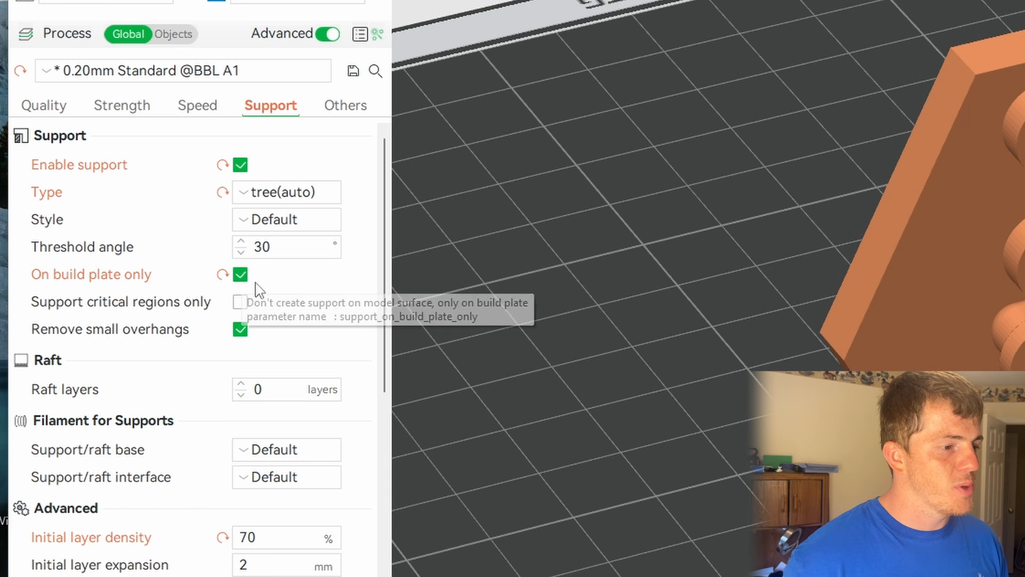
scroll("down", 3)
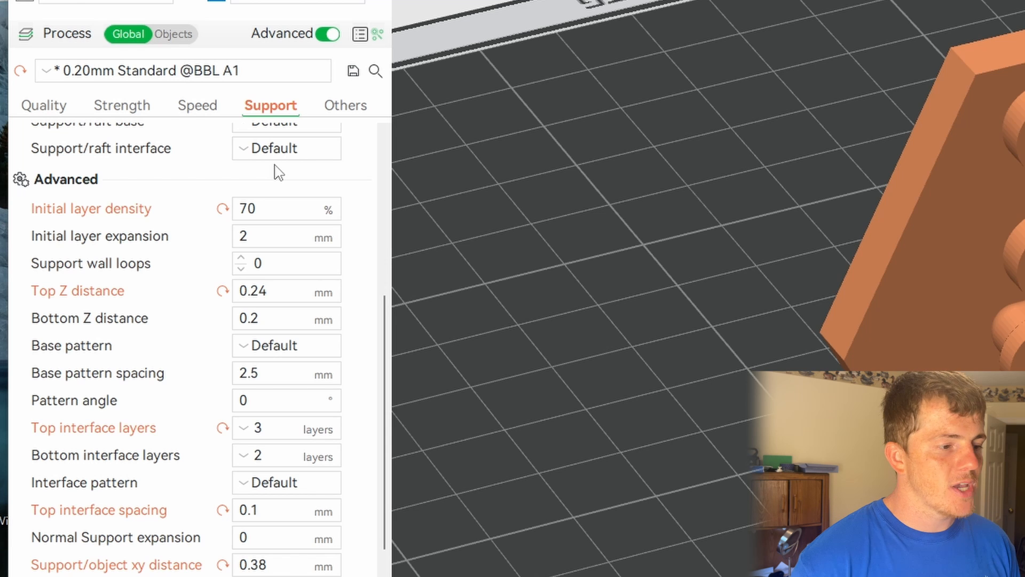
mouse_move(107, 295)
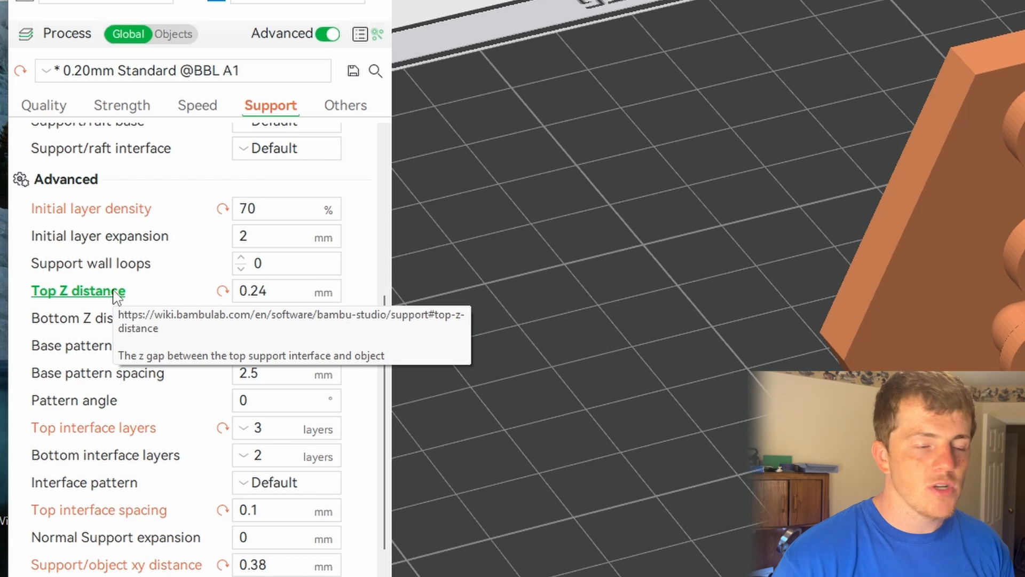
scroll("down", 3)
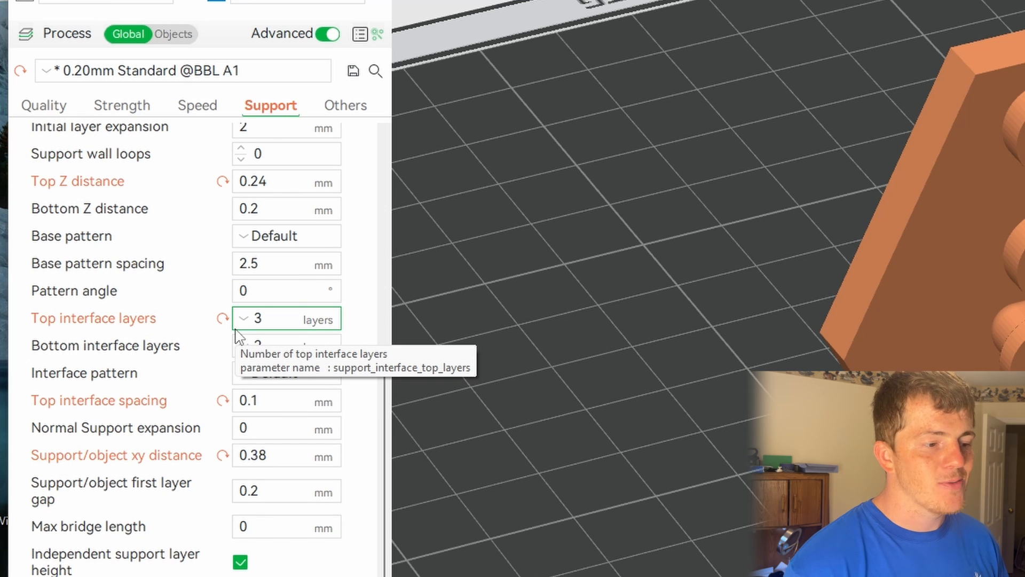
scroll("down", 3)
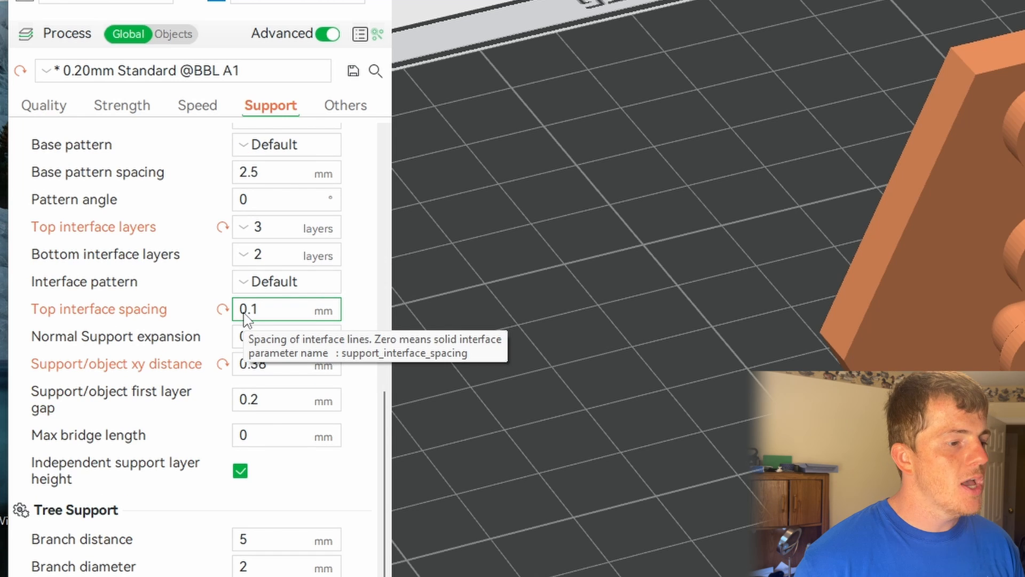
mouse_move(249, 374)
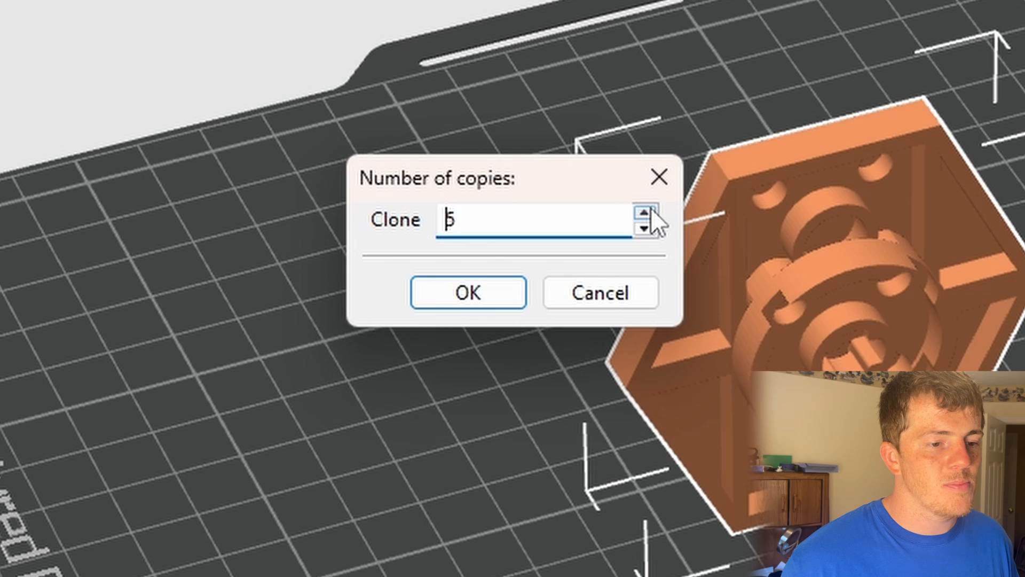
Step: Confirm the clone to make six copies, select the first copy and switch to Objects settings
left_click(468, 292)
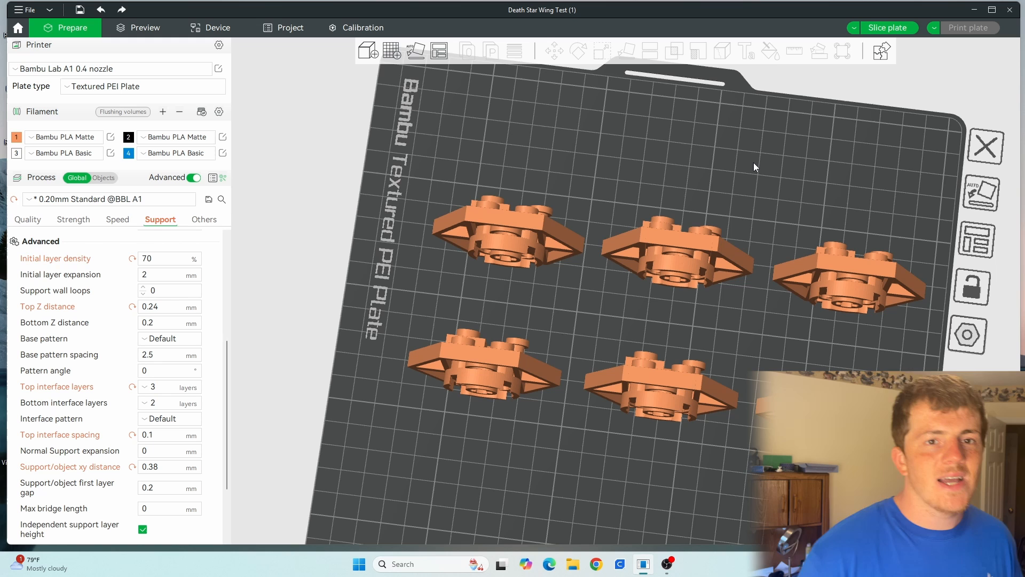
left_click(505, 240)
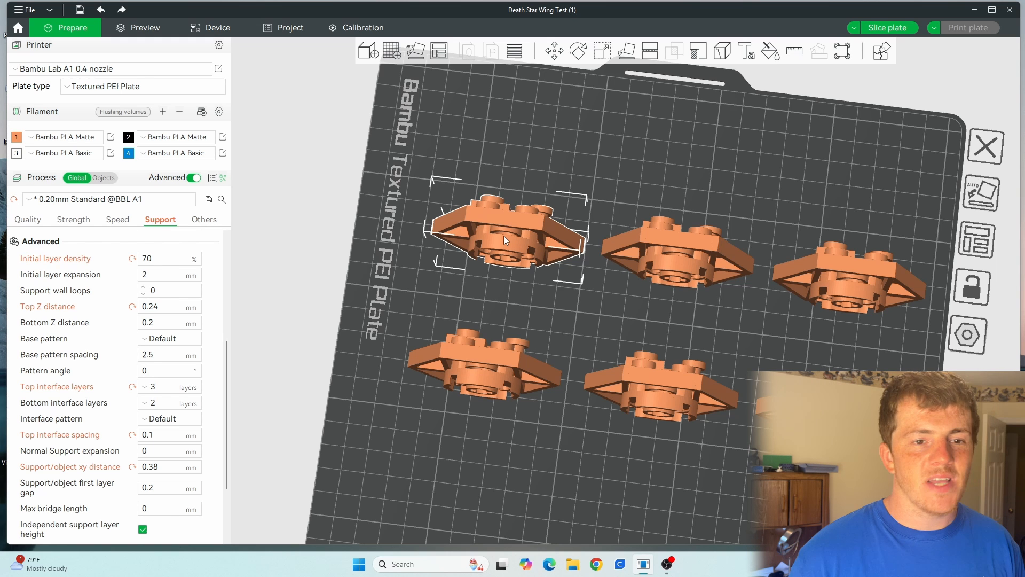
mouse_move(658, 155)
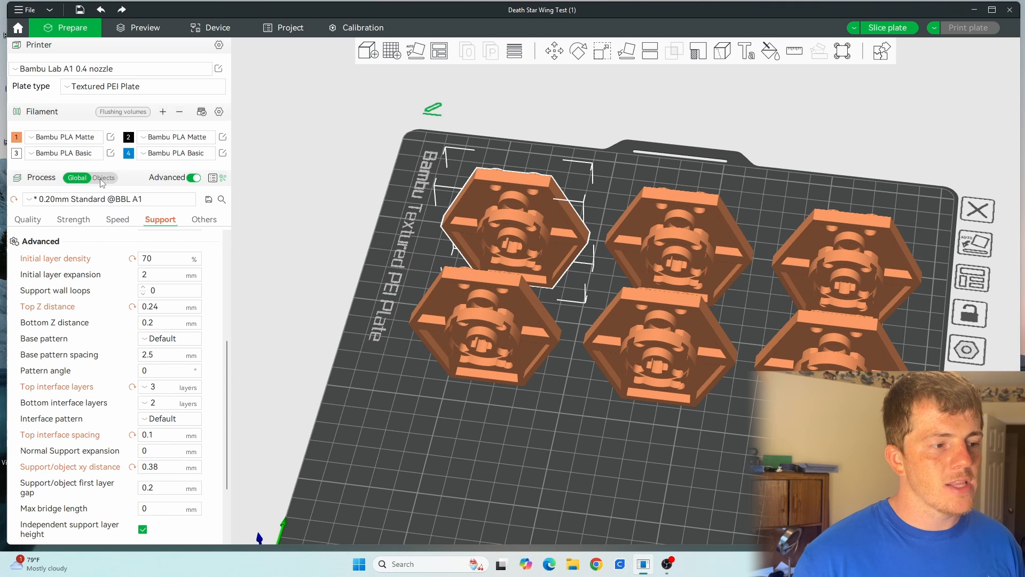
left_click(103, 177)
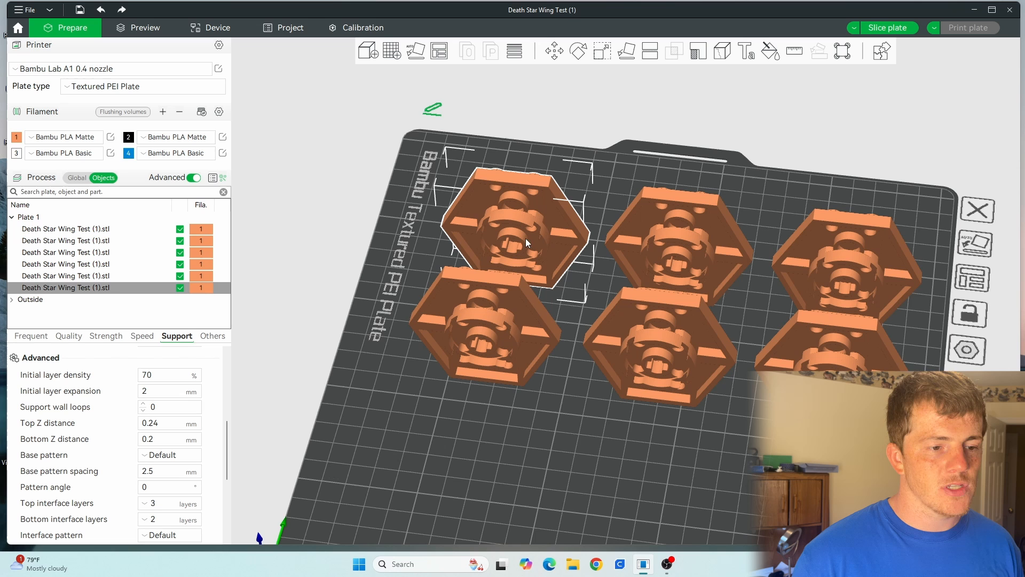
Step: Select the last .stl copy in the Objects list and add per-object Support settings to it
left_click(66, 287)
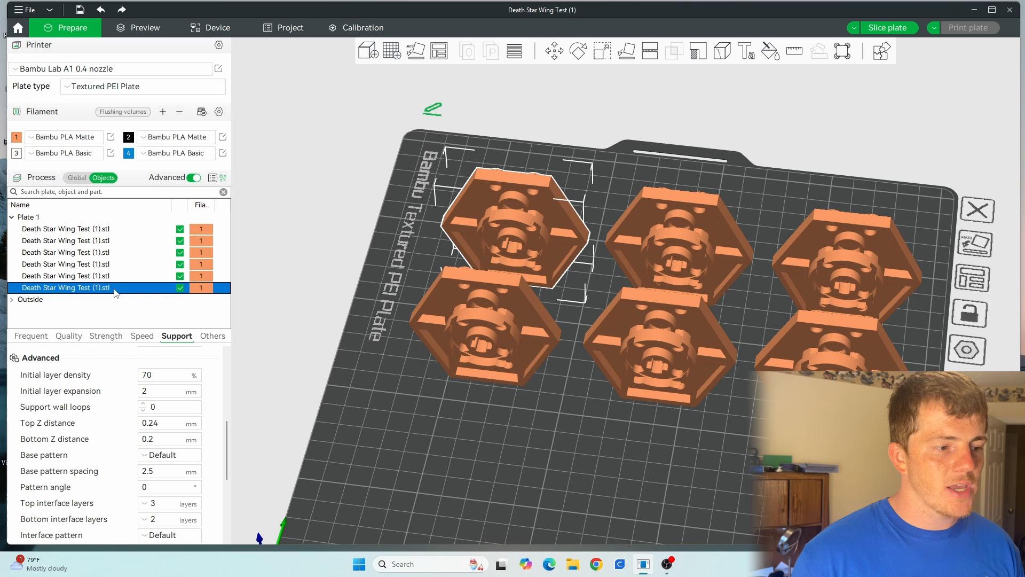
mouse_move(190, 344)
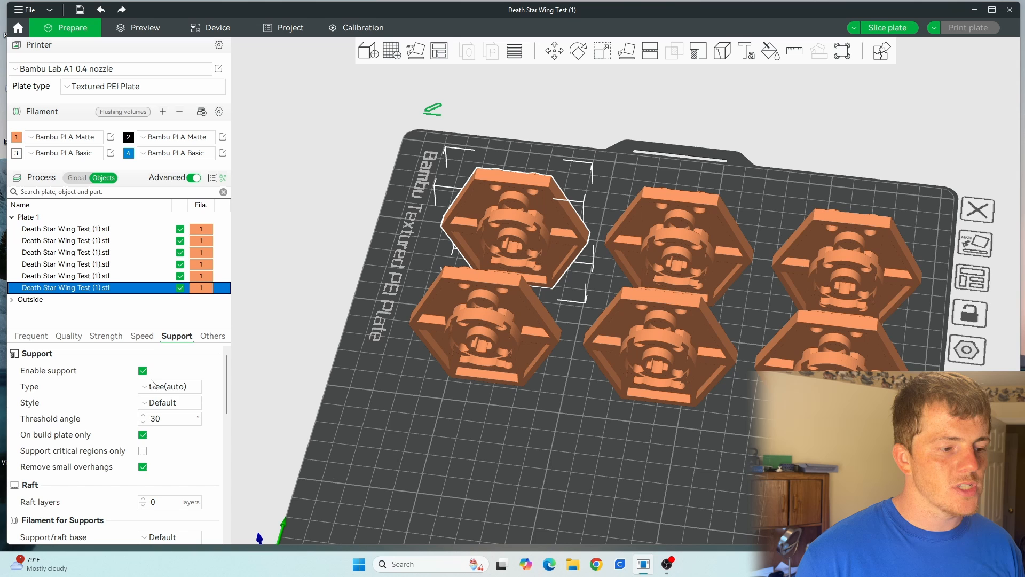
left_click(143, 370)
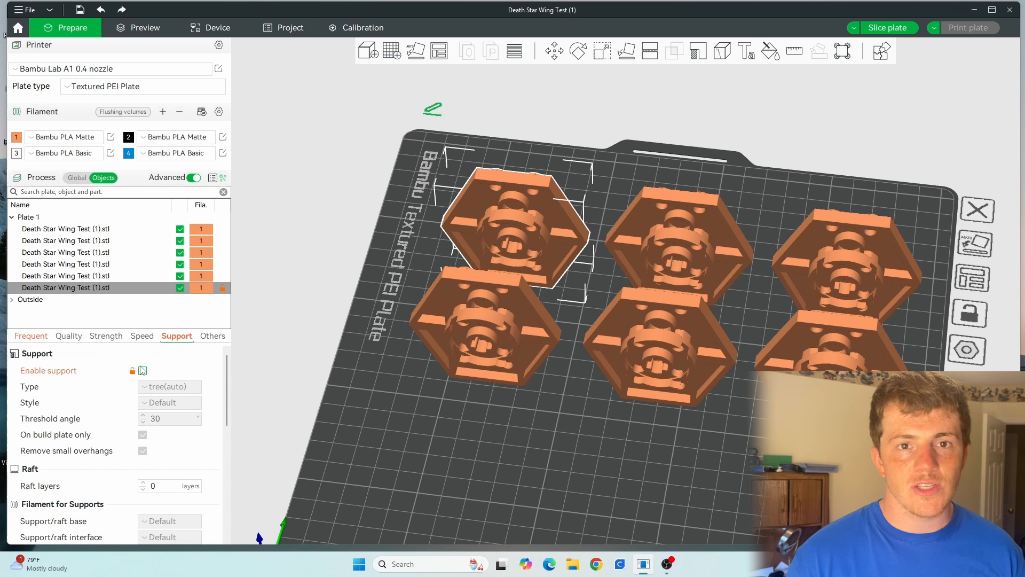
left_click(142, 371)
type("0.24")
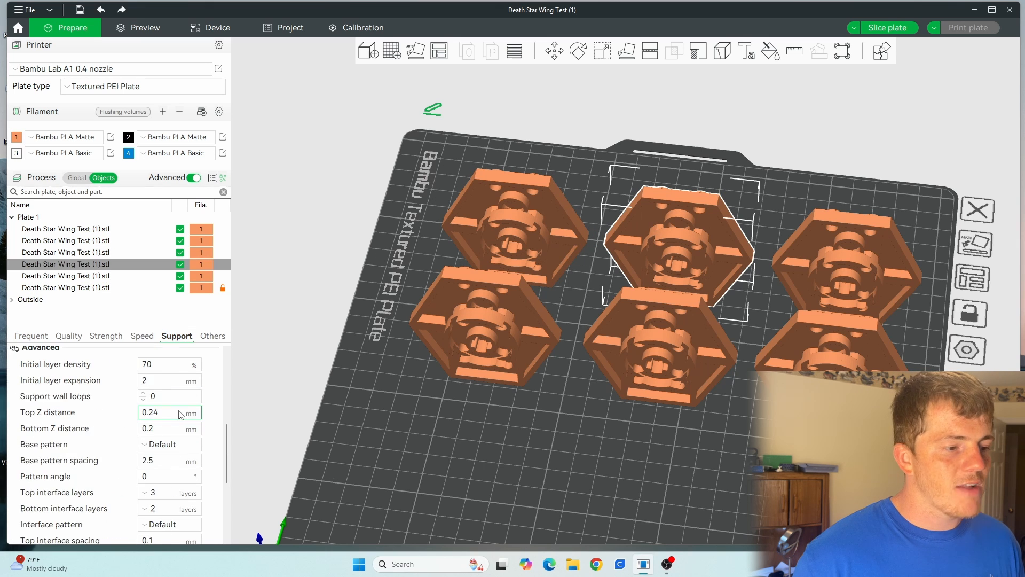
mouse_move(184, 413)
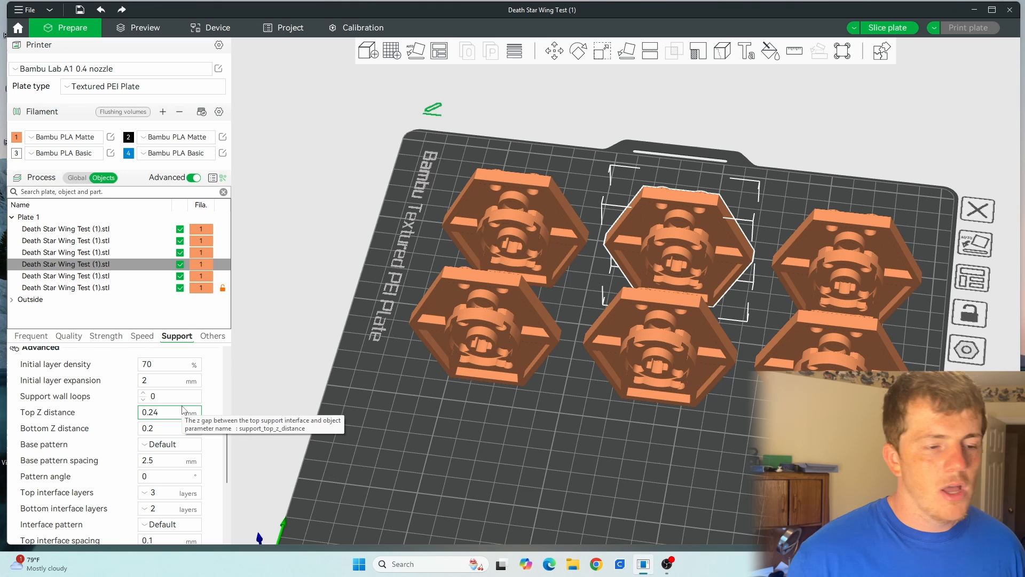
mouse_move(517, 481)
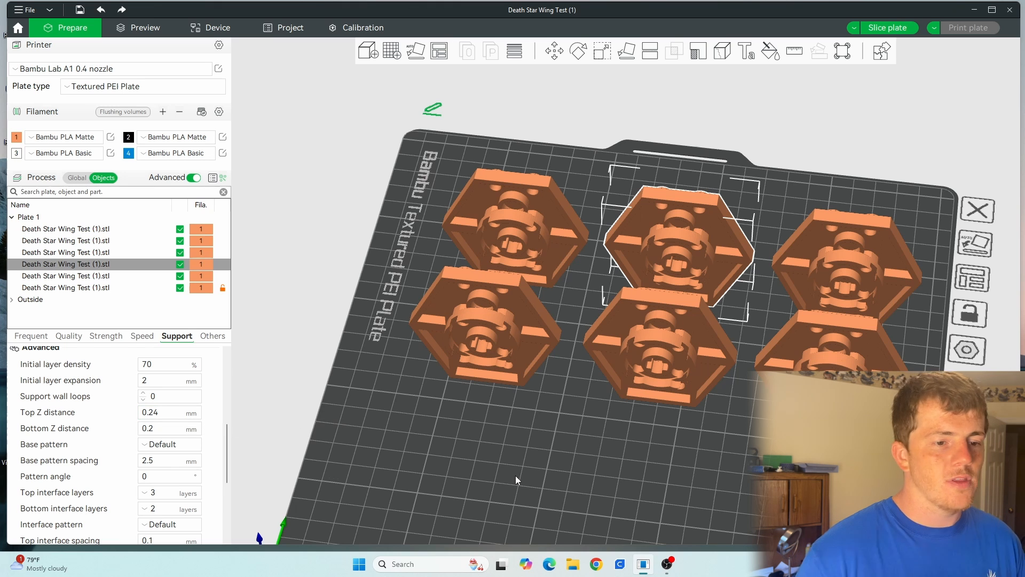
mouse_move(475, 433)
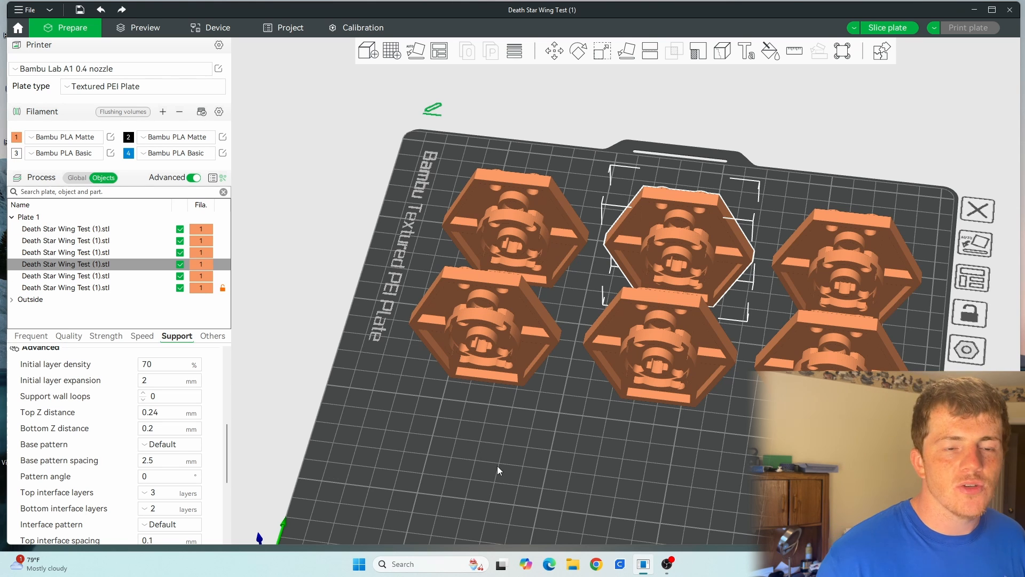
mouse_move(477, 493)
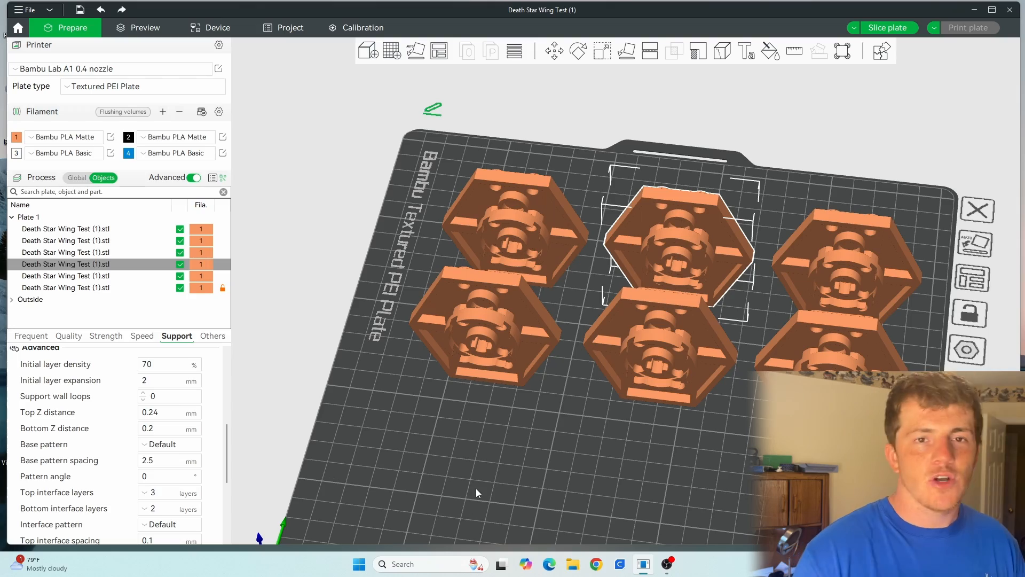